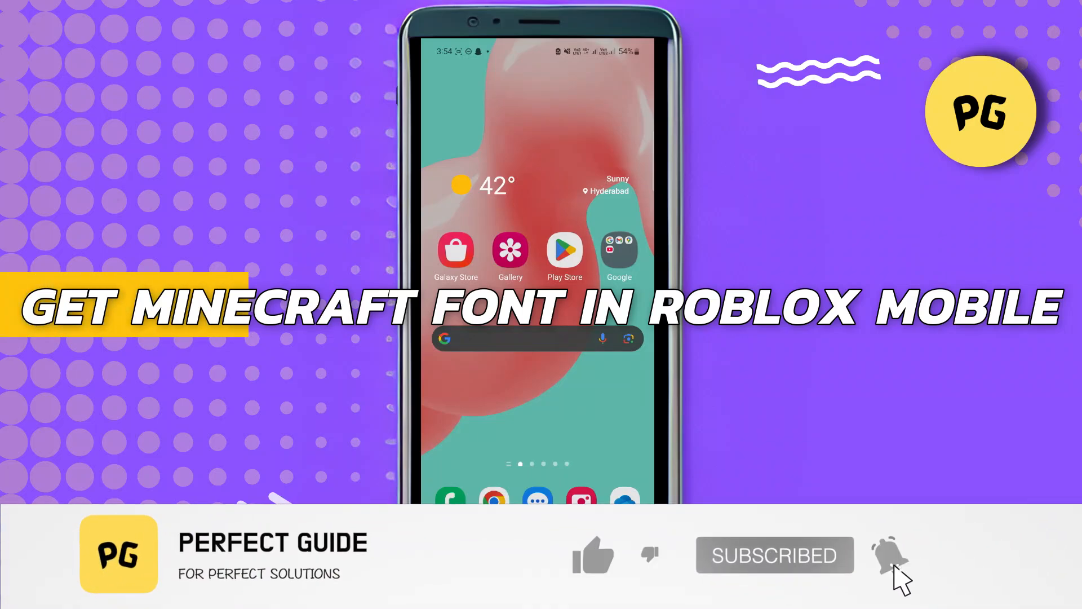
- Search the app store for zFont
click(592, 555)
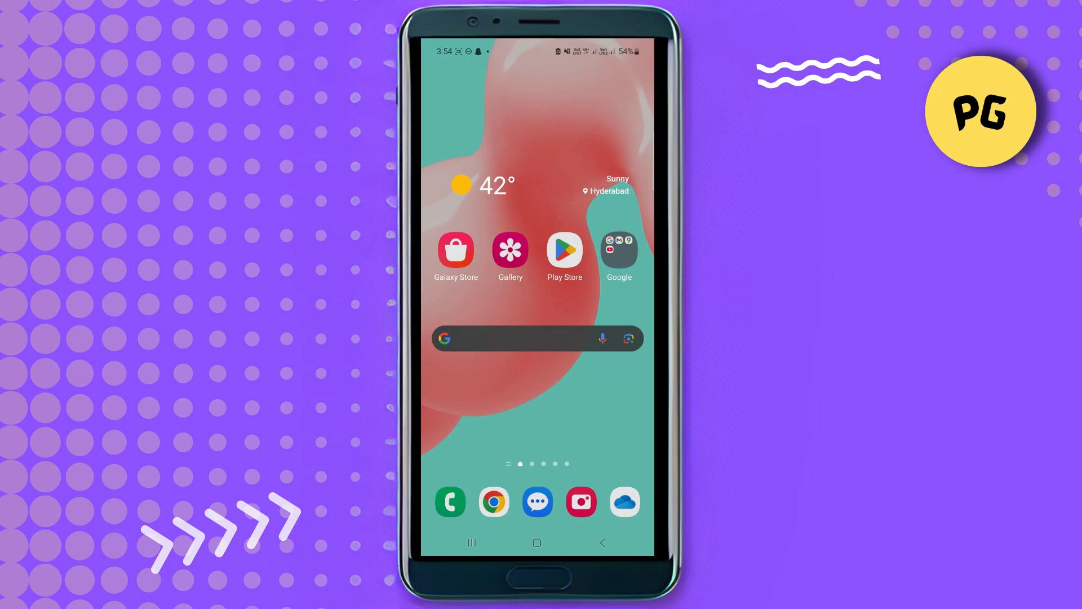
click(564, 250)
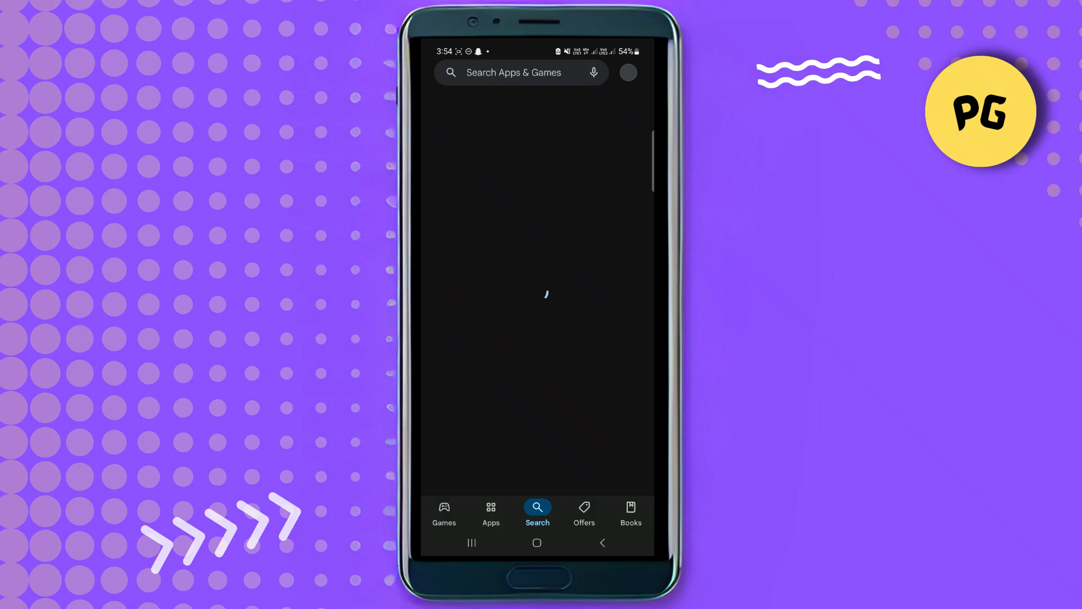
text(z)
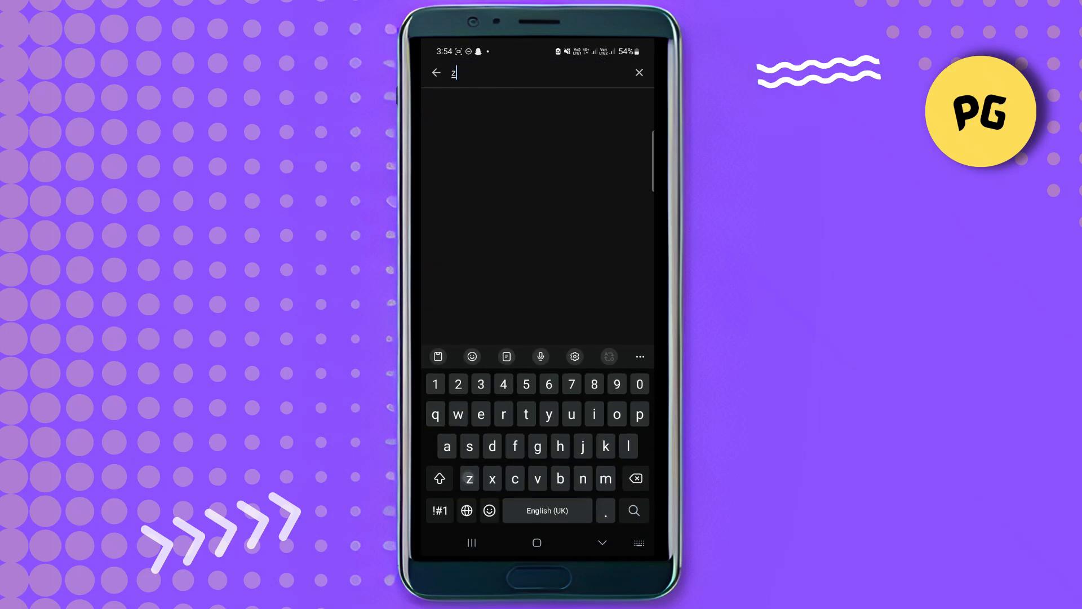
text(font)
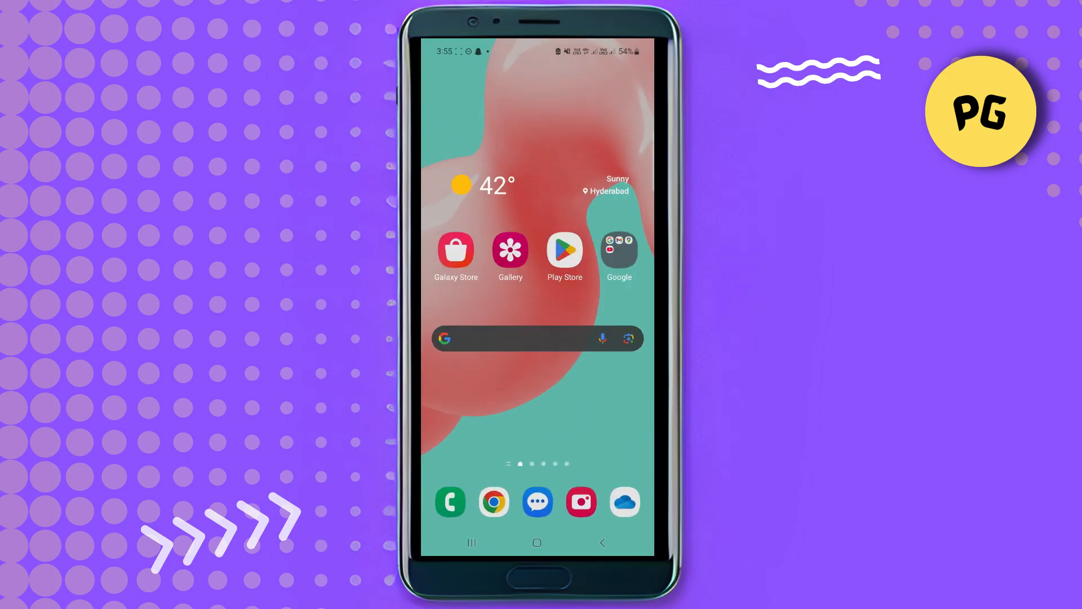
- In Chrome on dafont.com, search for Minecraft to list the 11 matching fonts
click(618, 248)
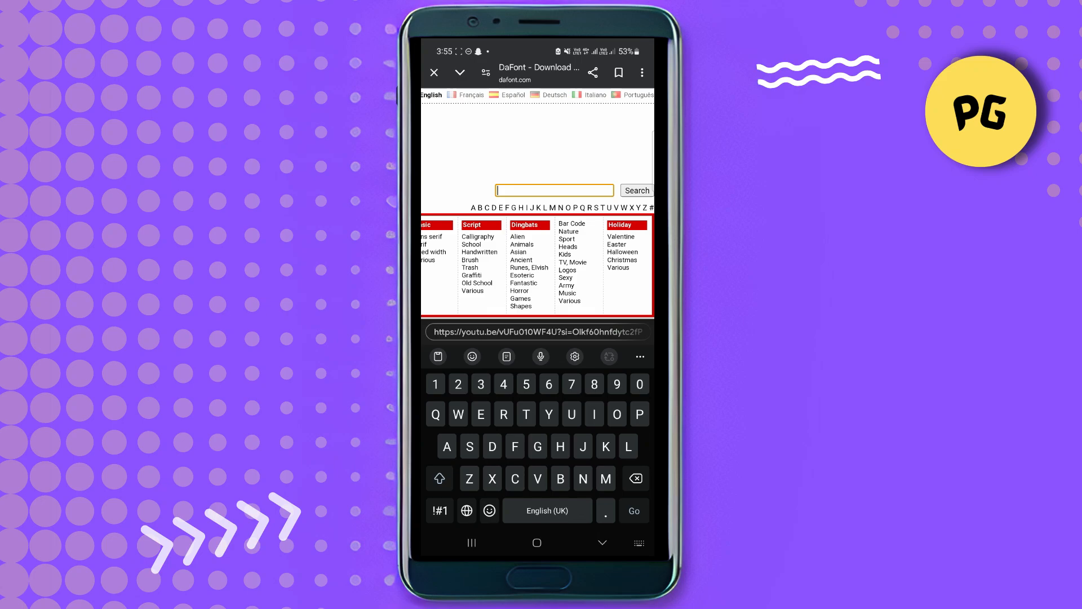
text(Minecra)
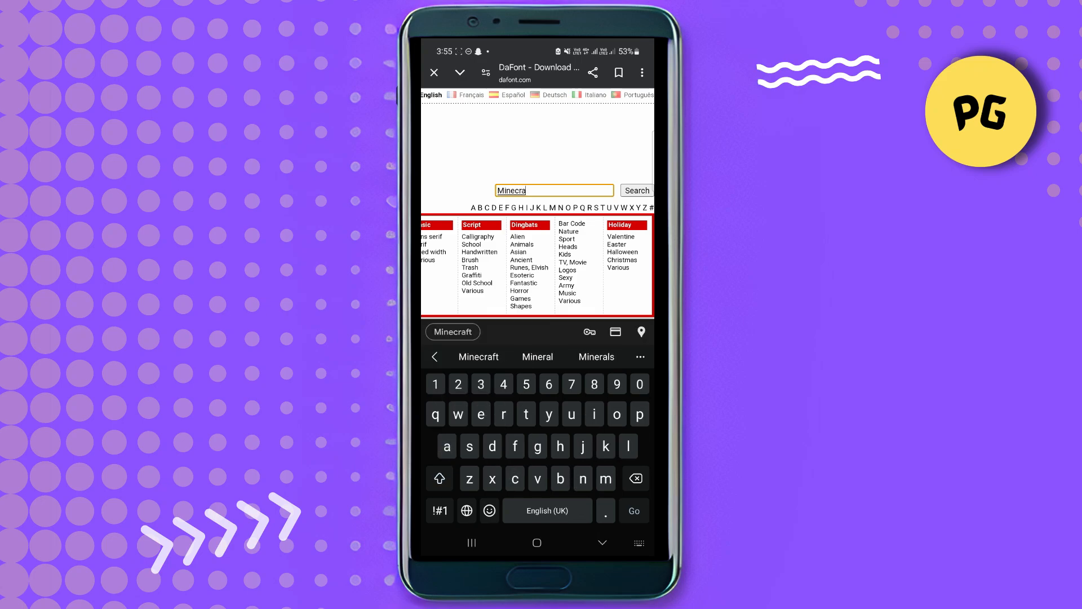
click(636, 190)
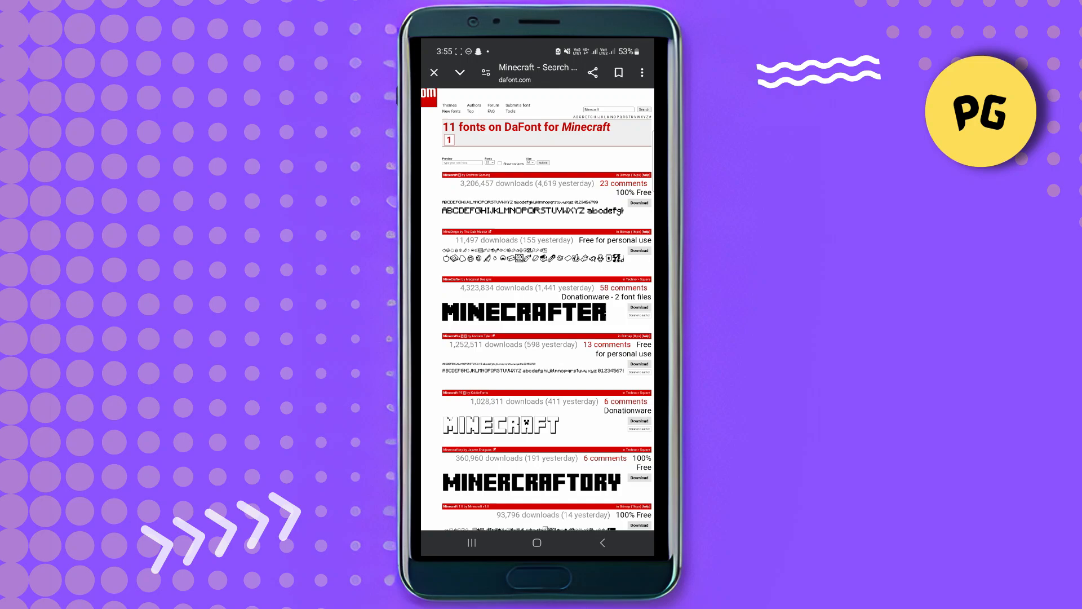
- Scroll the DaFont results down to the Minecrafter font and download it
scroll(down, 3)
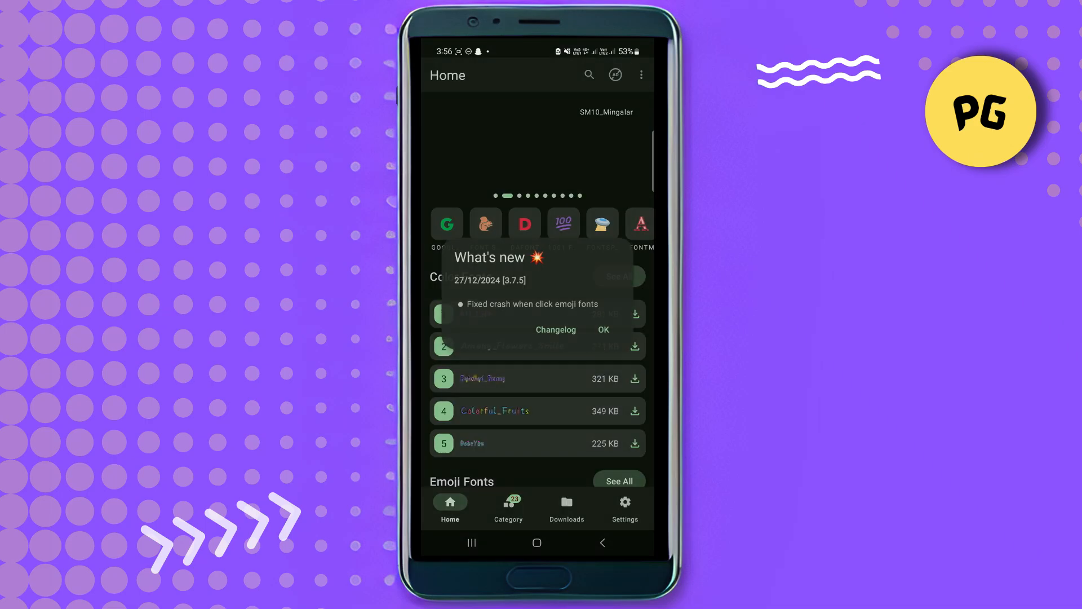
- Dismiss the What's new notice and add minecrafter.zip to Downloads via Add File
click(602, 330)
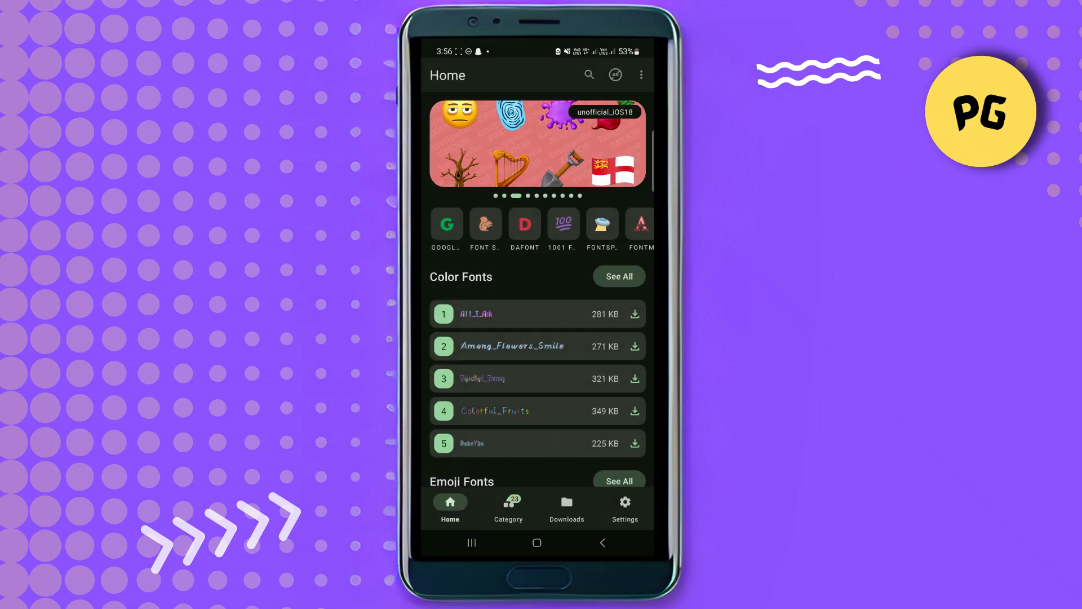
click(566, 509)
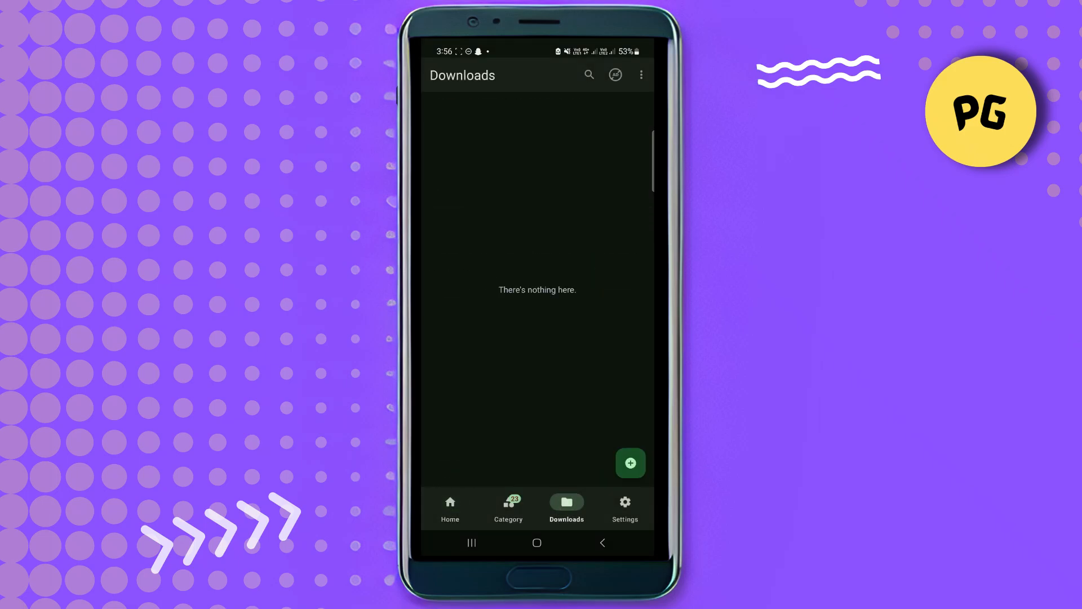
click(630, 464)
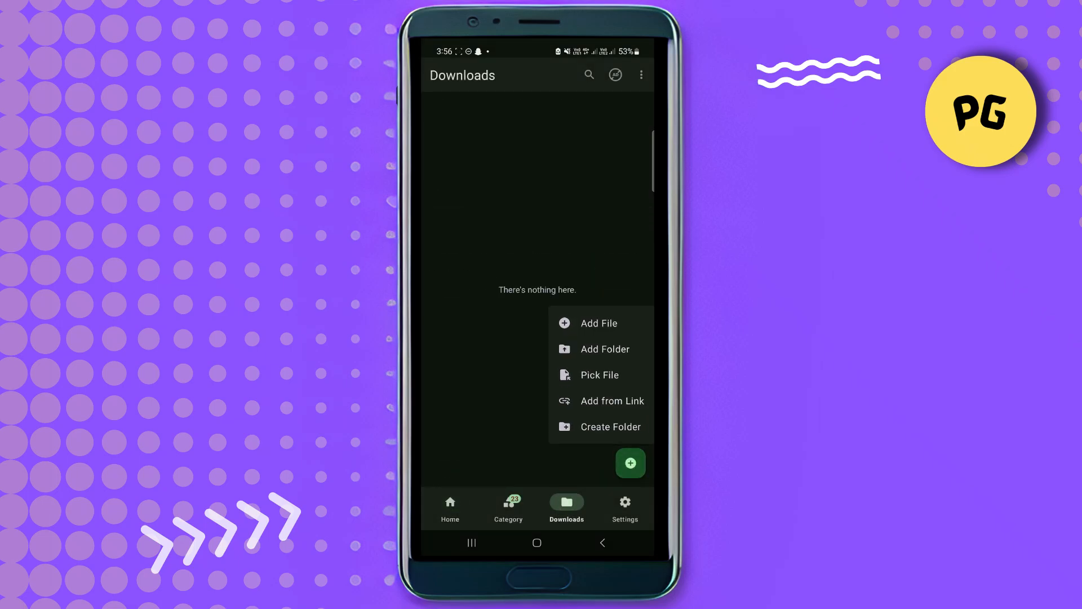
click(629, 463)
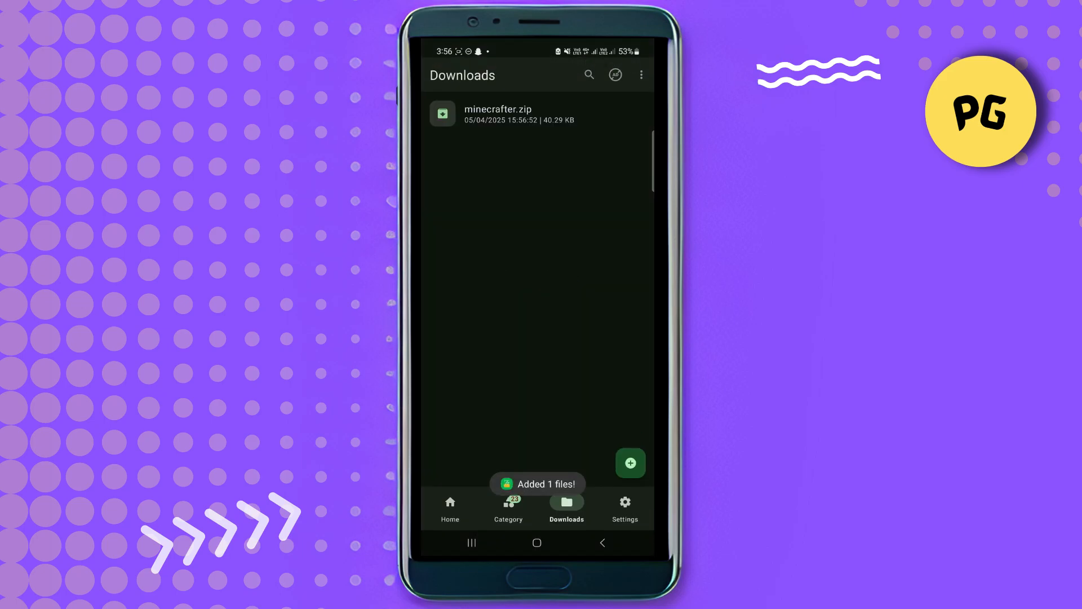
- Extract all fonts from minecrafter.zip and open the extracted folder listing Alt and Reg
click(497, 114)
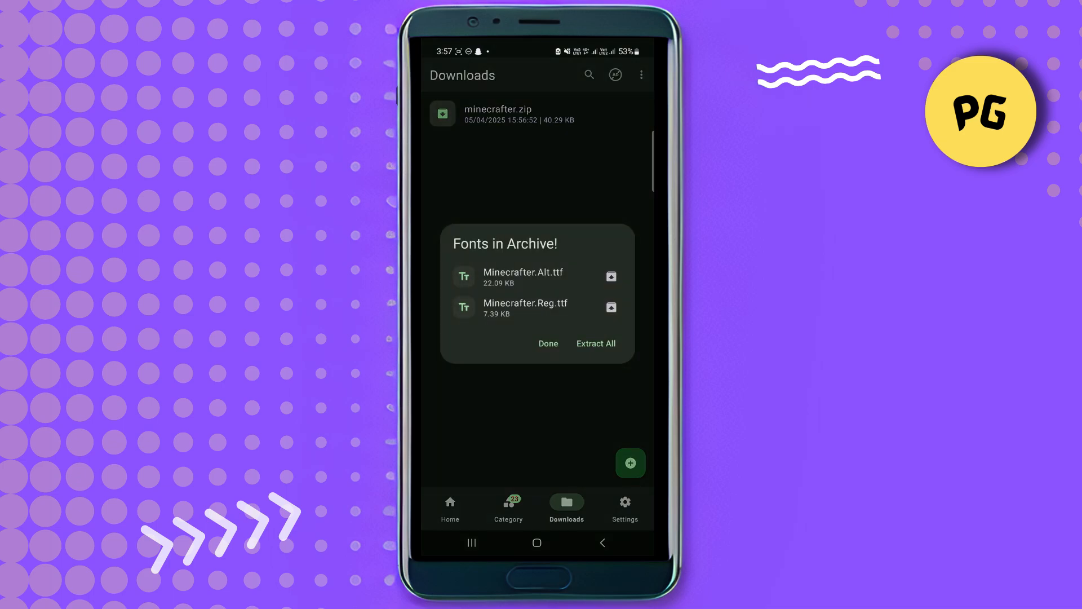
click(595, 343)
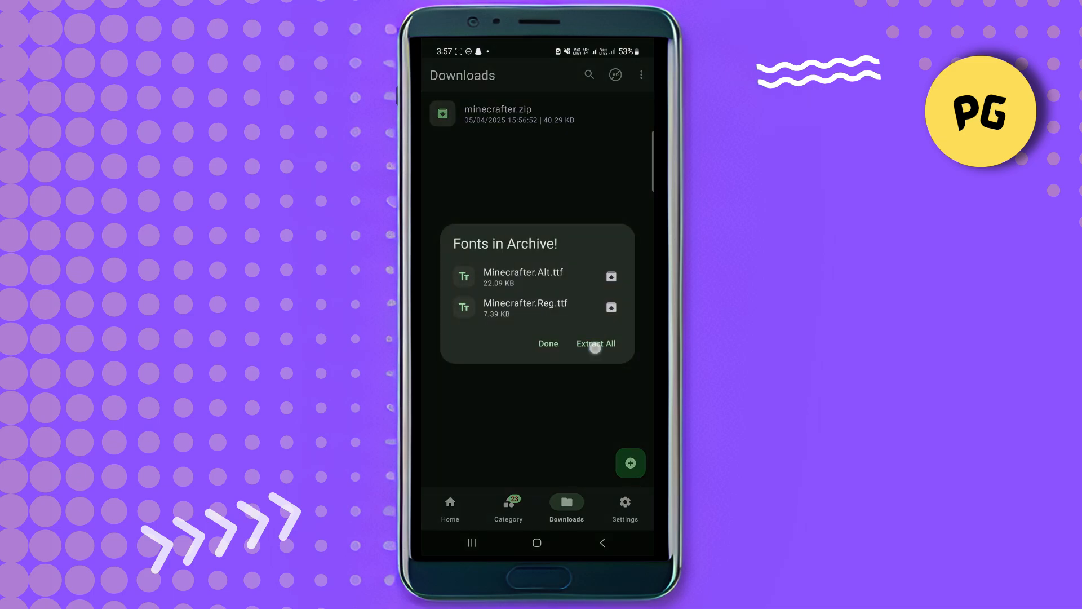
click(595, 343)
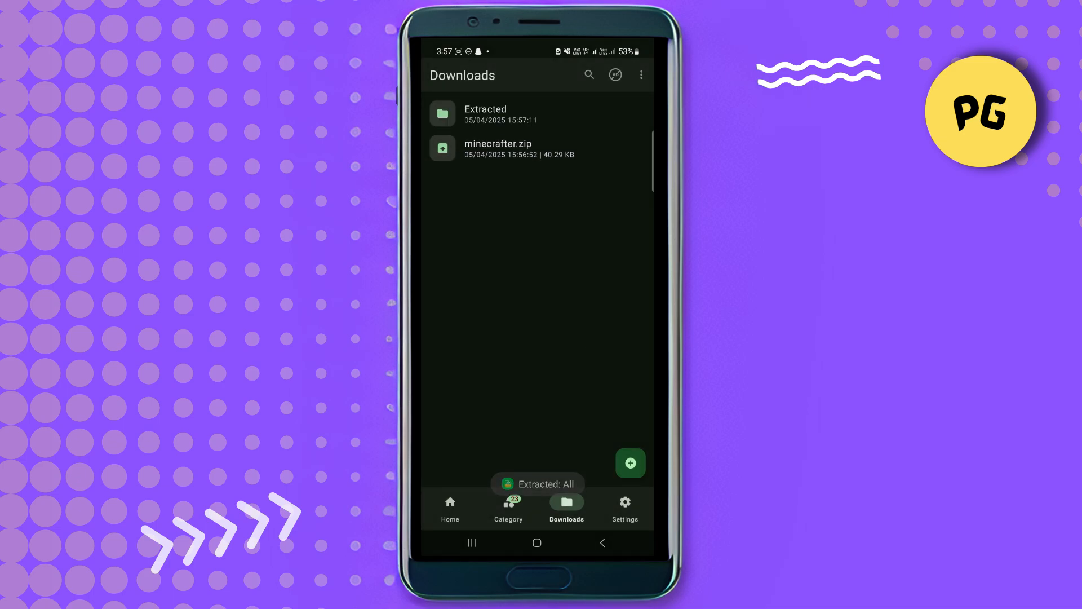
click(485, 114)
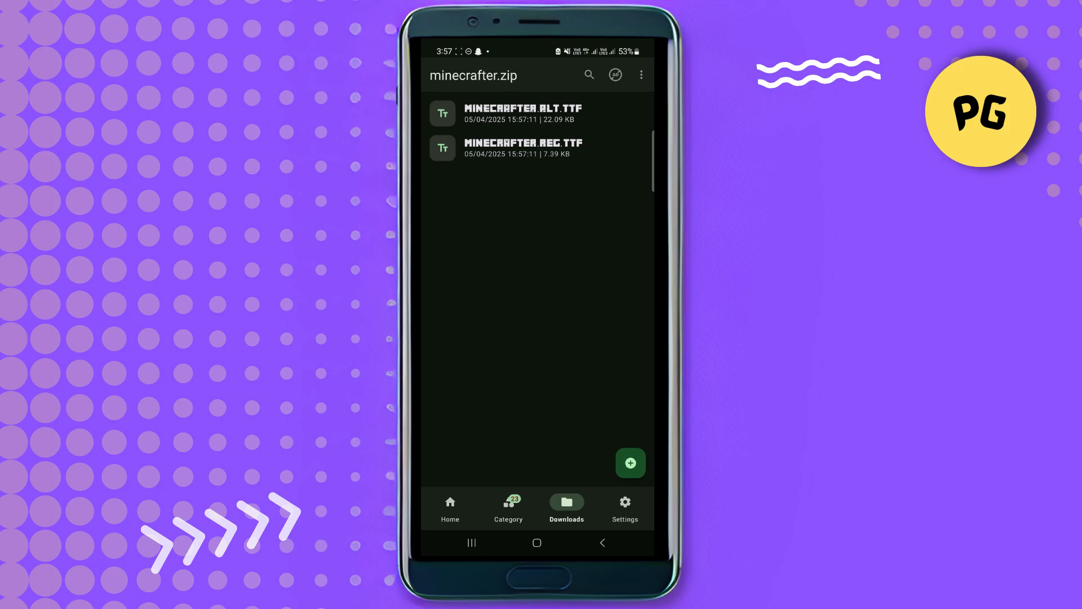
- Apply Minecrafter.Alt.ttf with the Auto (Recommended) method, then return to the font list
click(530, 112)
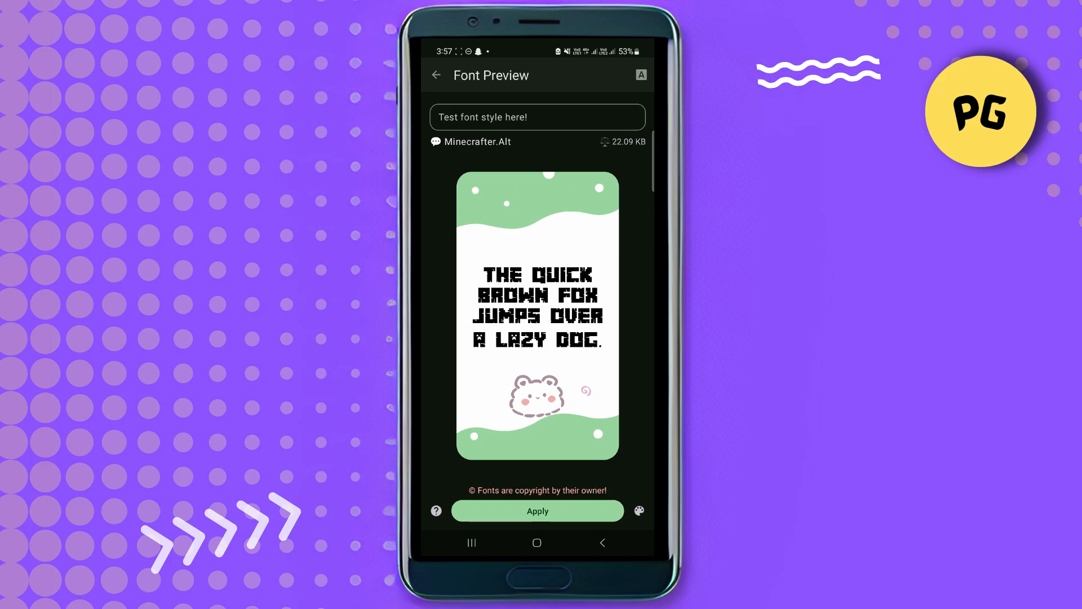
click(537, 511)
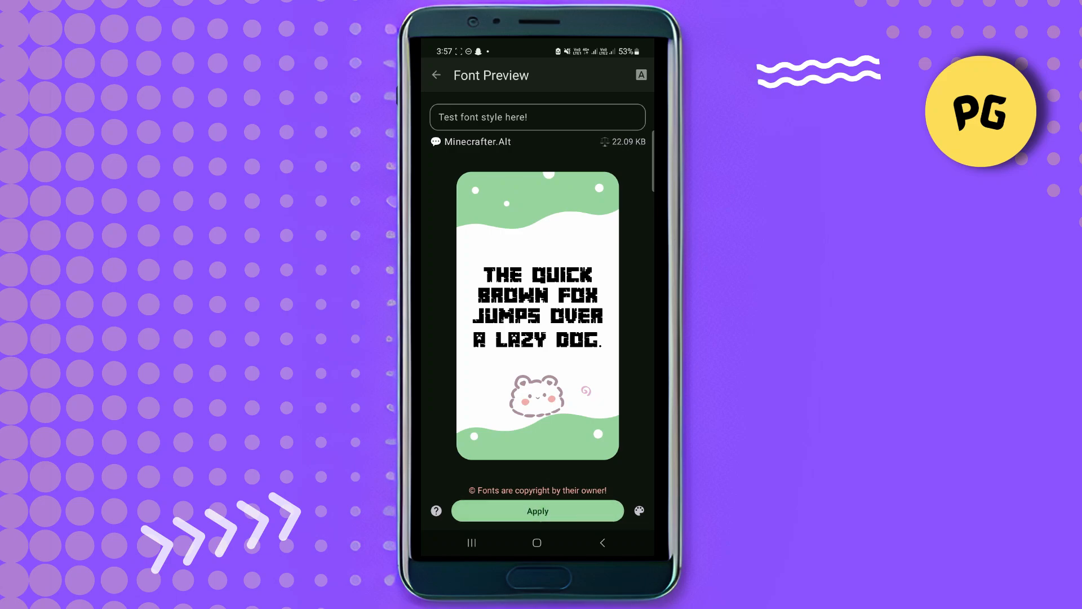
click(641, 75)
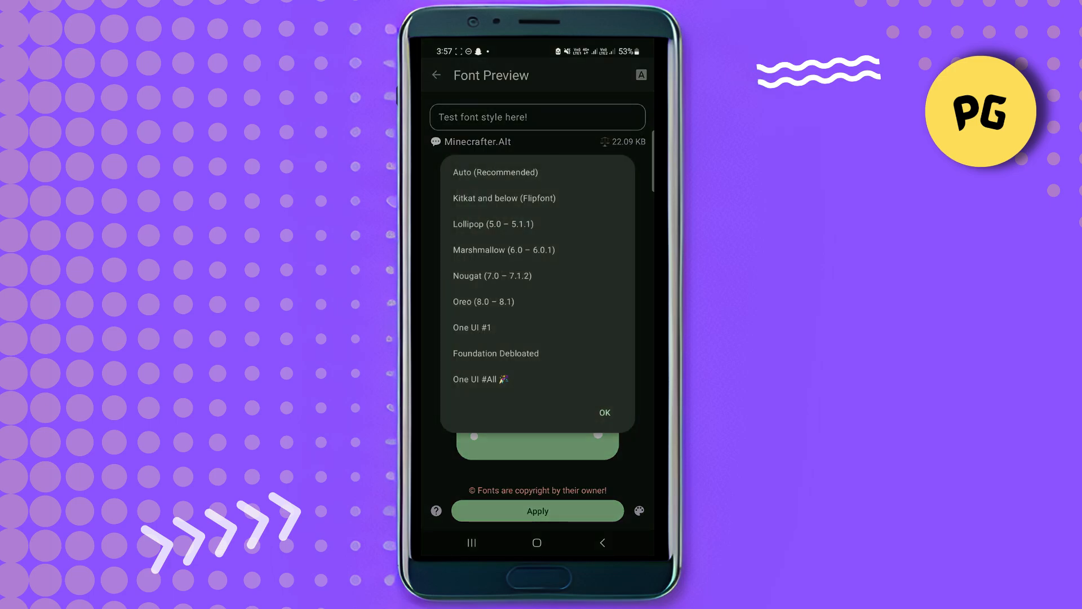
click(604, 413)
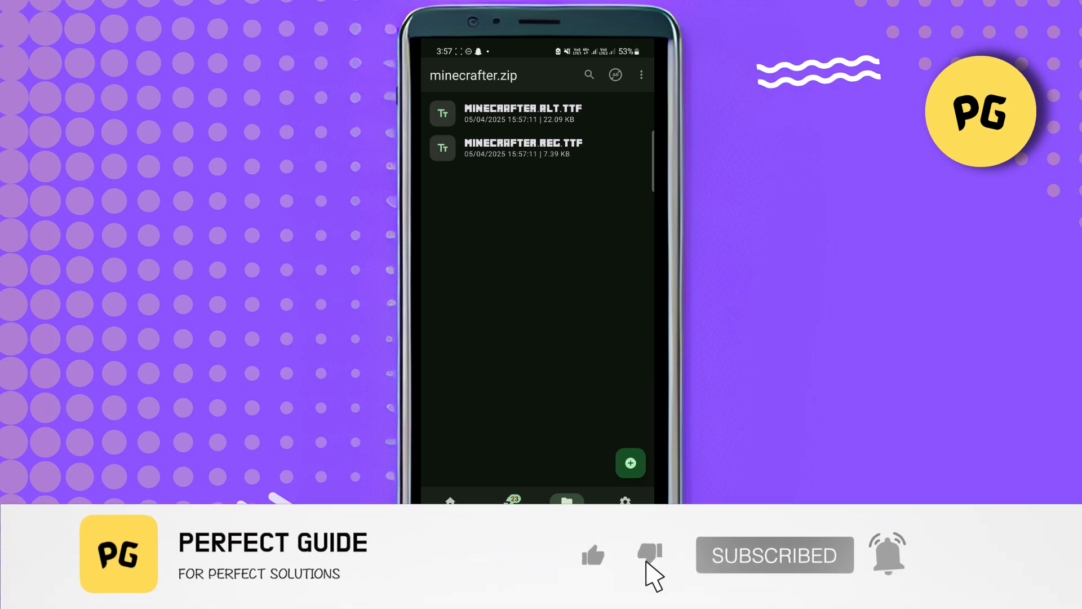
click(592, 555)
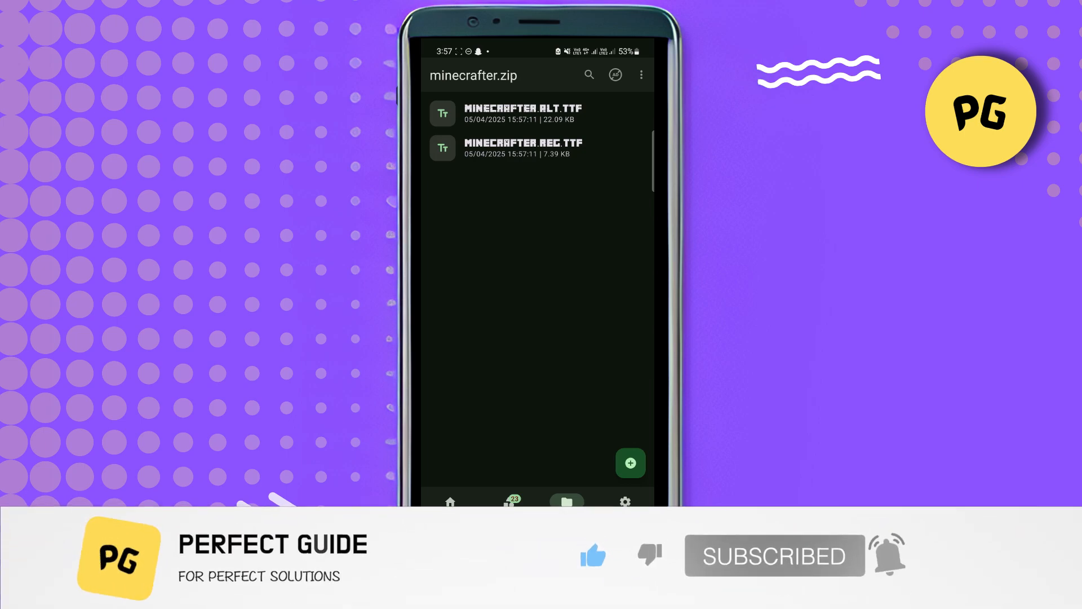